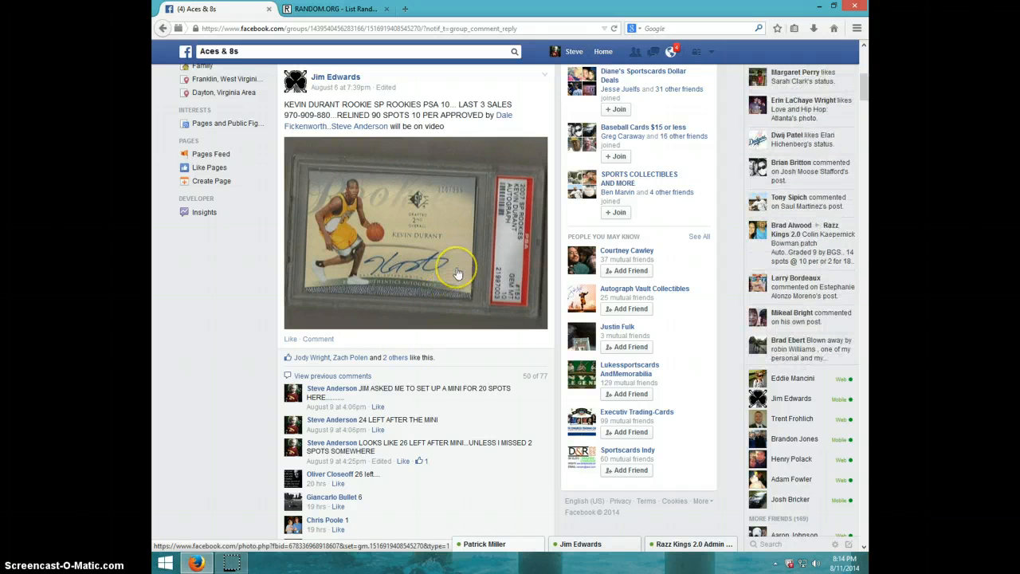
mouse_move(420, 210)
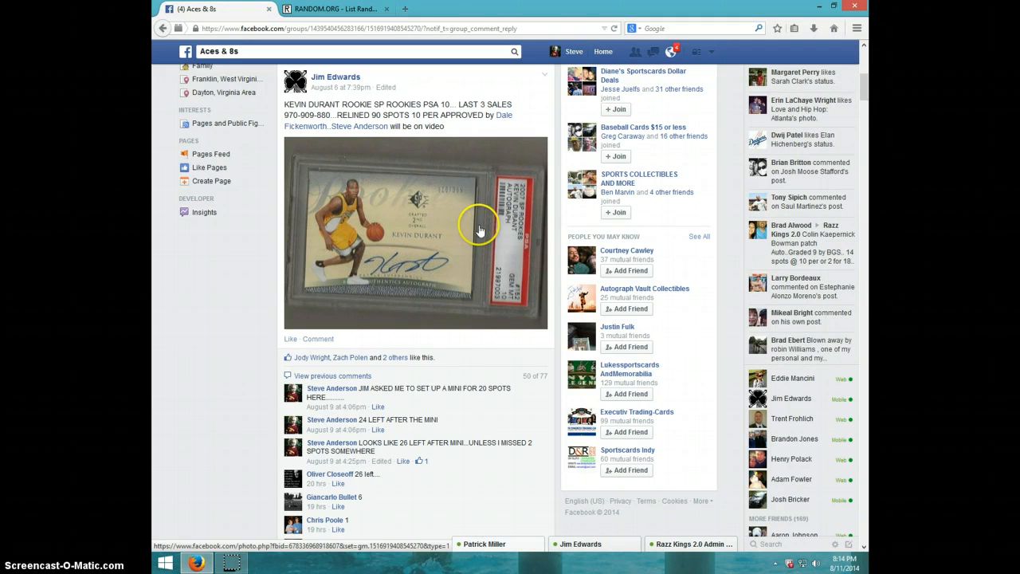
mouse_move(526, 217)
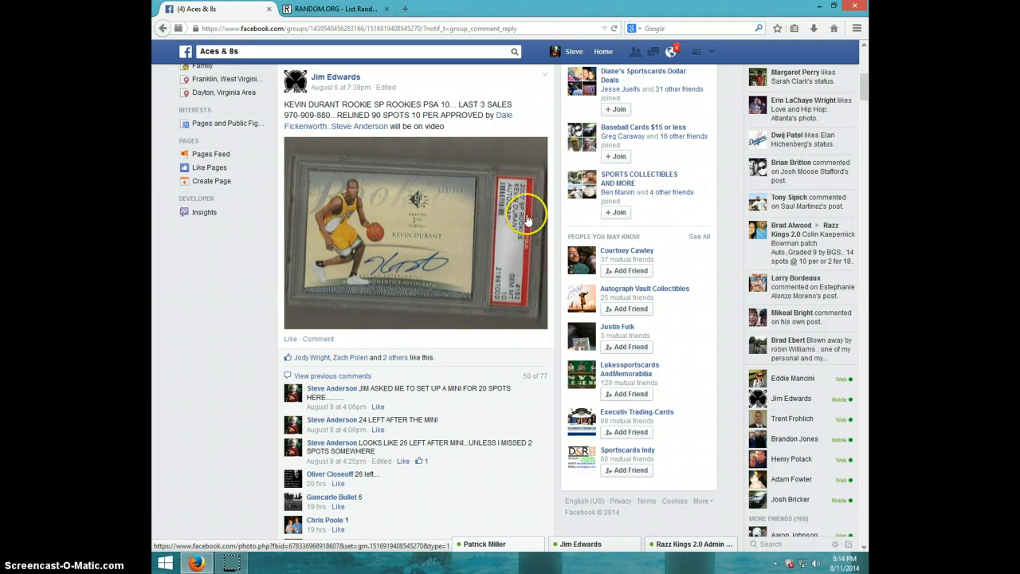
mouse_move(510, 301)
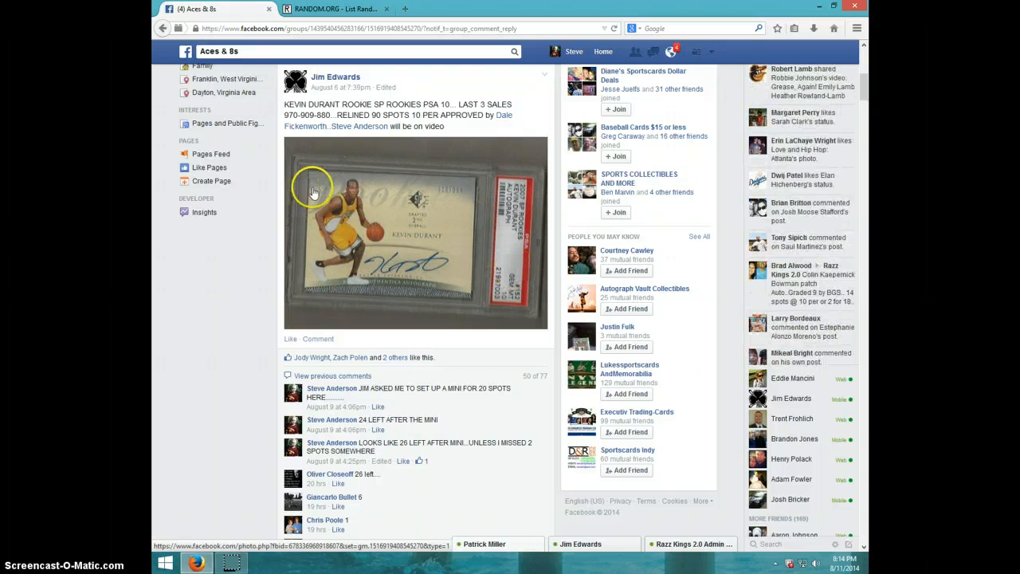
- Review the claimed-spots list and comment LIVE under the Kevin Durant card post
scroll("down", 3)
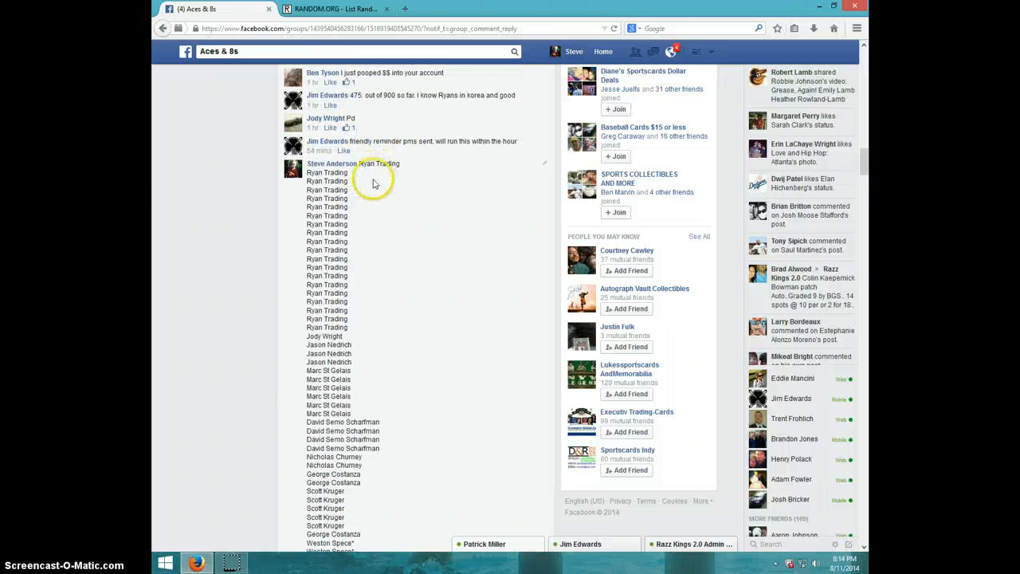
scroll("down", 3)
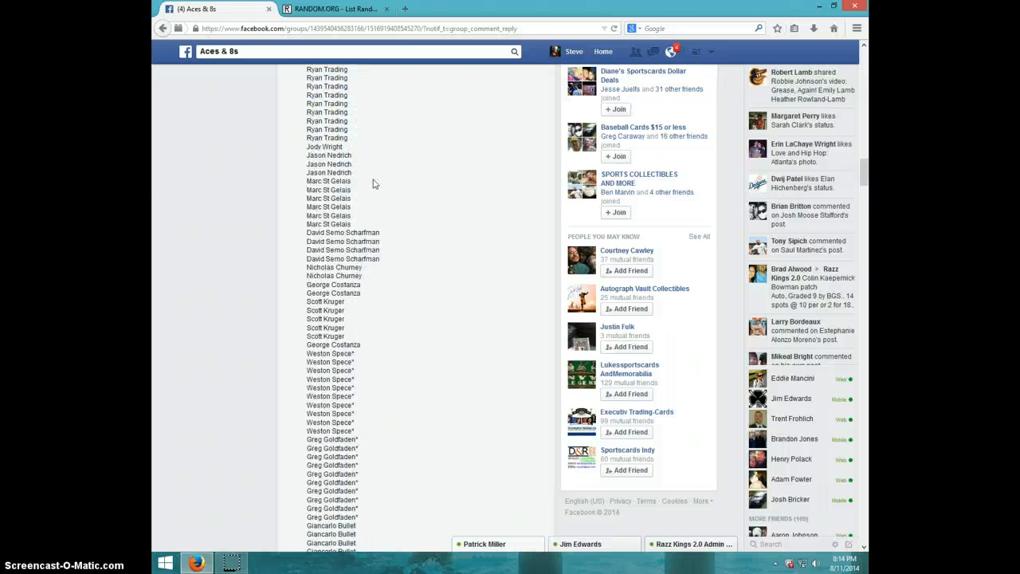
scroll("down", 3)
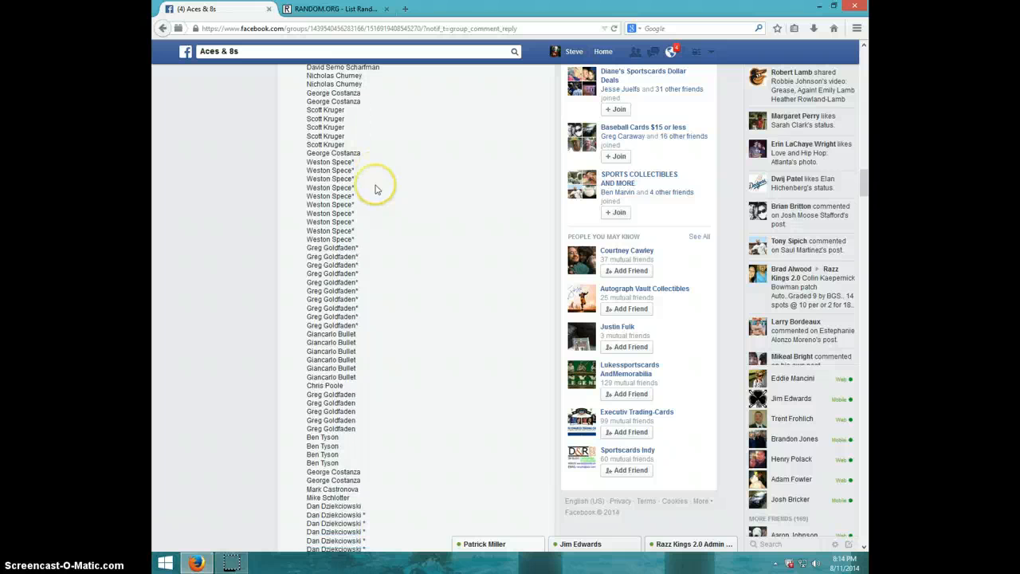
scroll("down", 3)
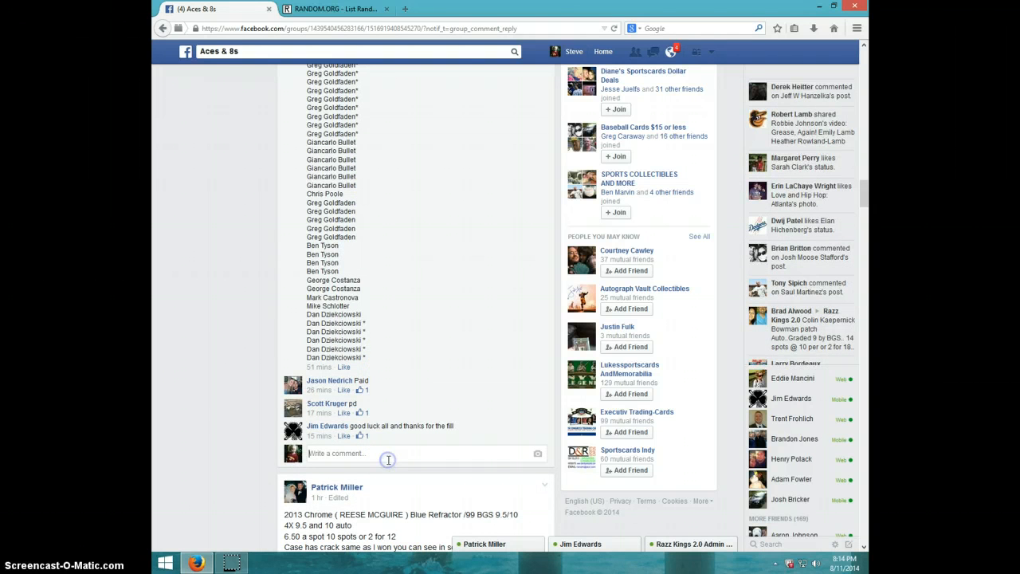
type("LM")
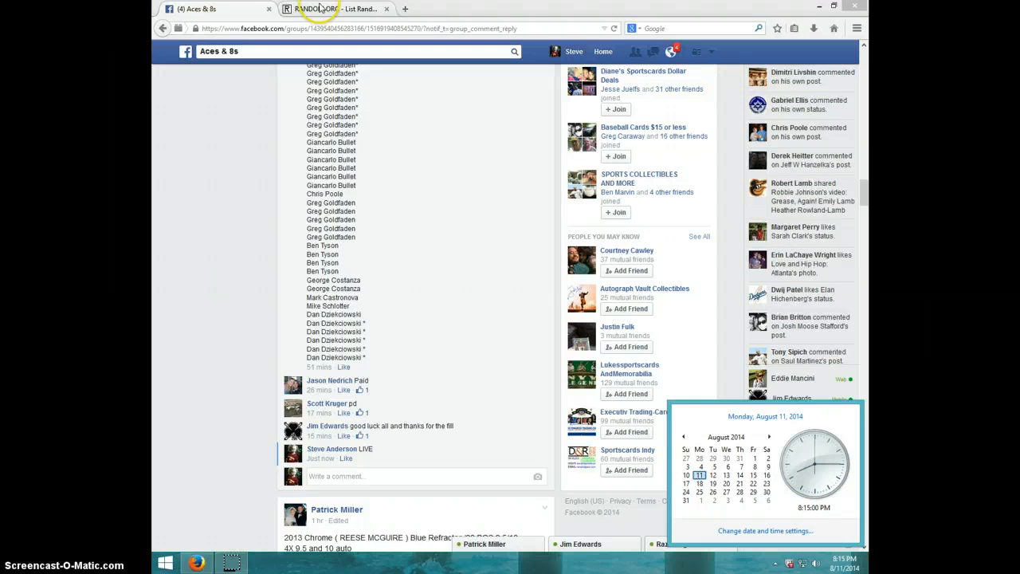
- Switch to the RANDOM.ORG List Randomizer tab holding the participant names
left_click(334, 9)
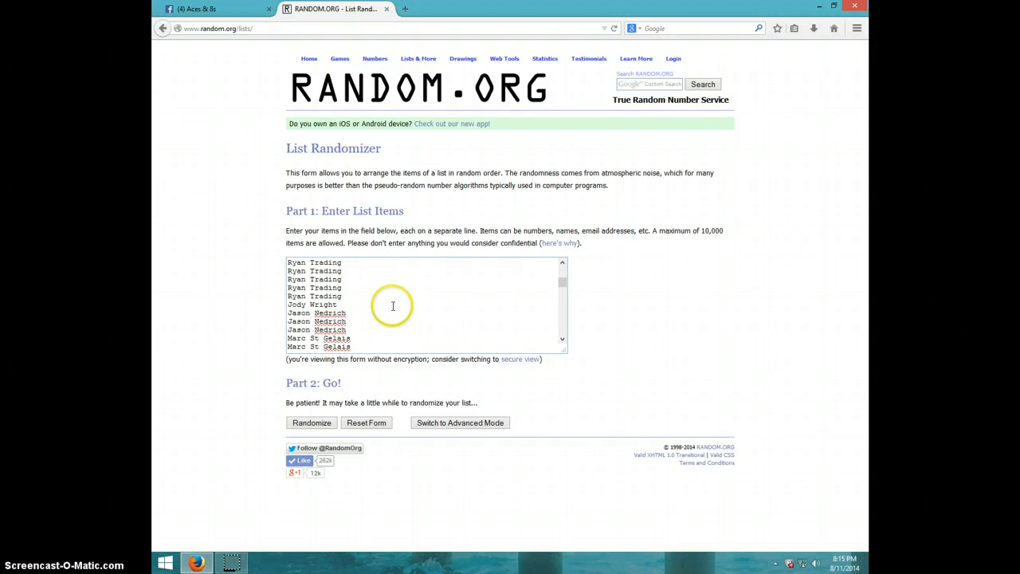
- Scroll through every pasted participant name in the list items box before randomizing
scroll("down", 3)
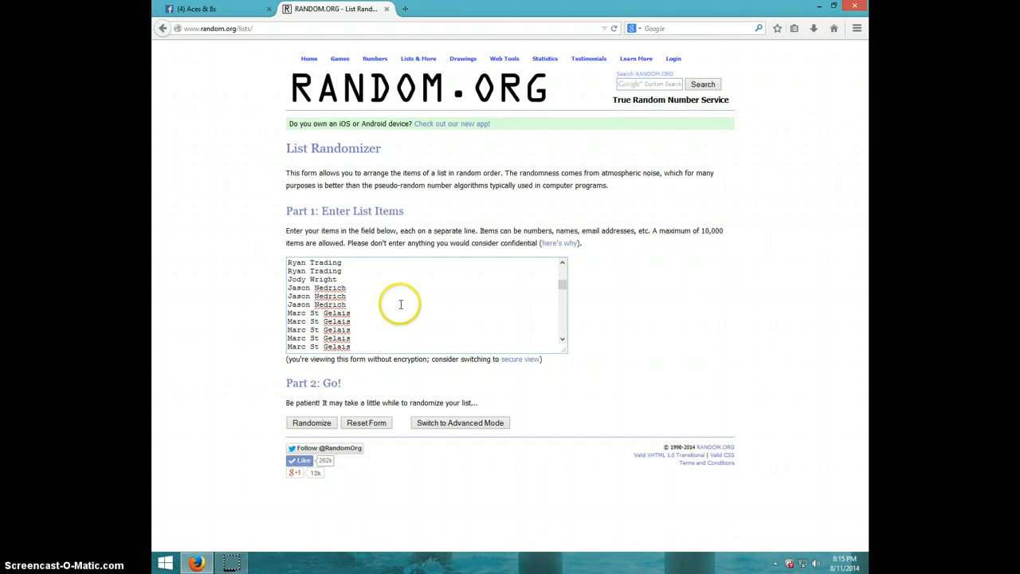
mouse_move(381, 302)
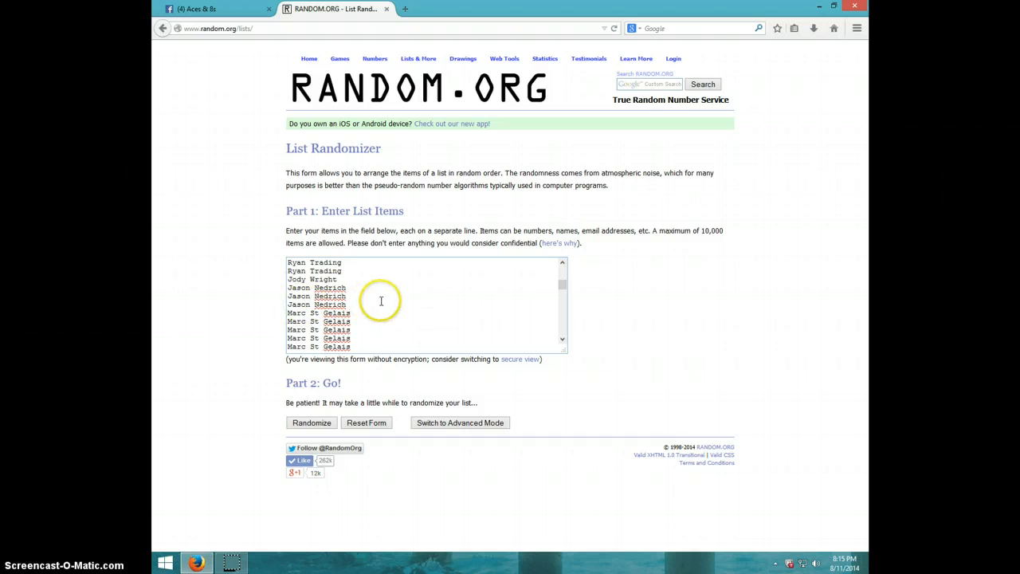
scroll("down", 3)
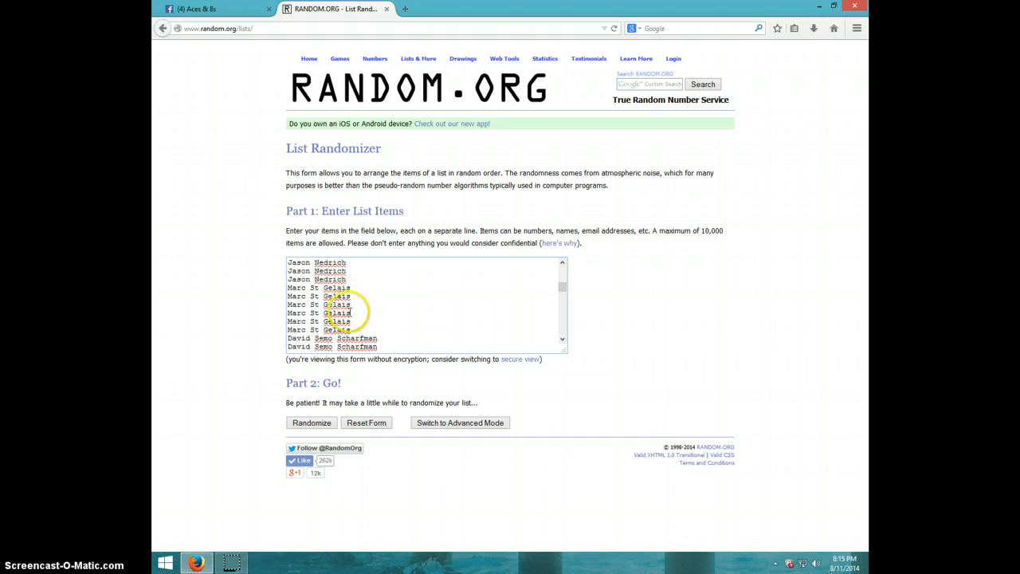
scroll("down", 3)
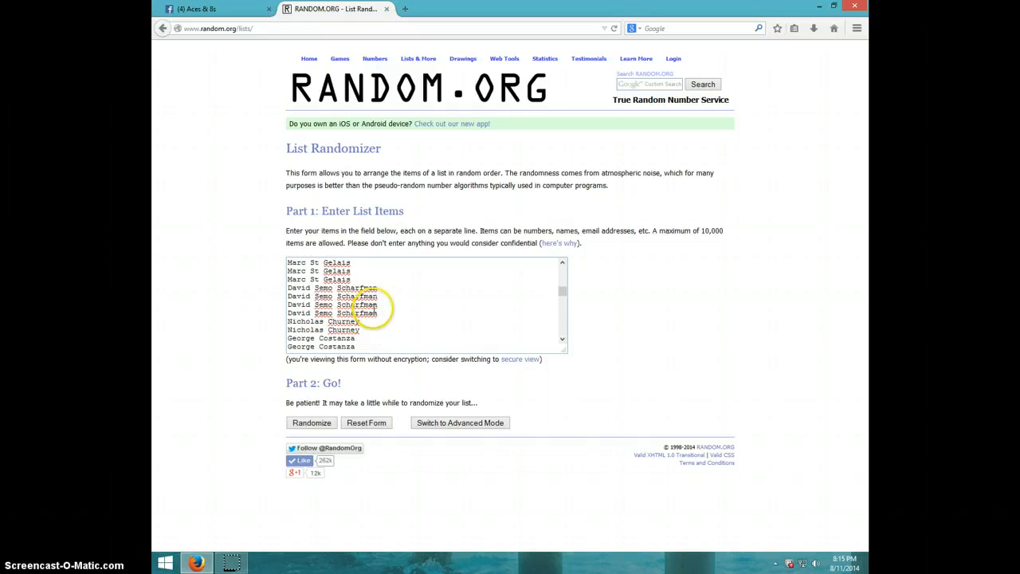
scroll("down", 3)
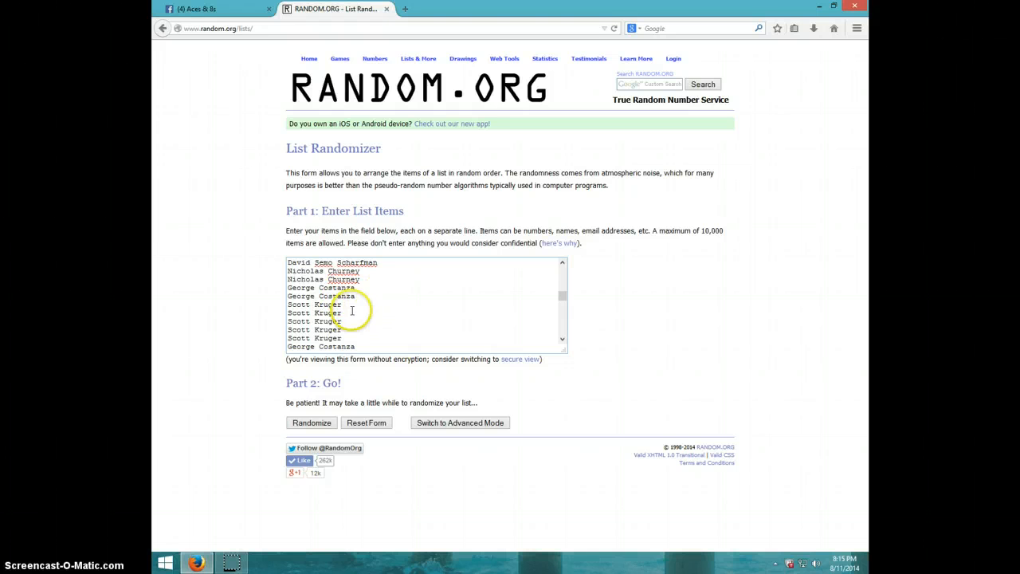
mouse_move(415, 311)
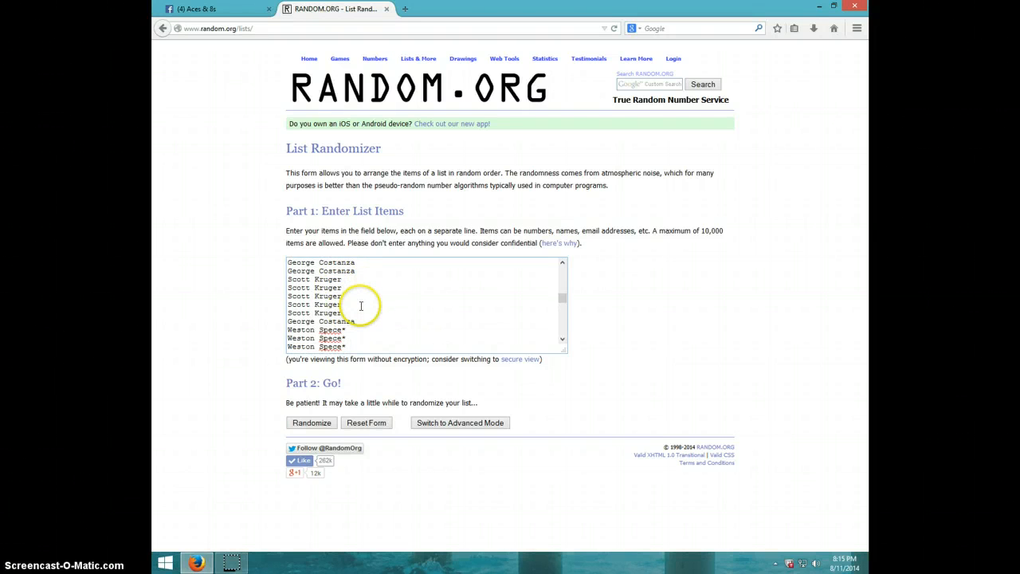
scroll("down", 3)
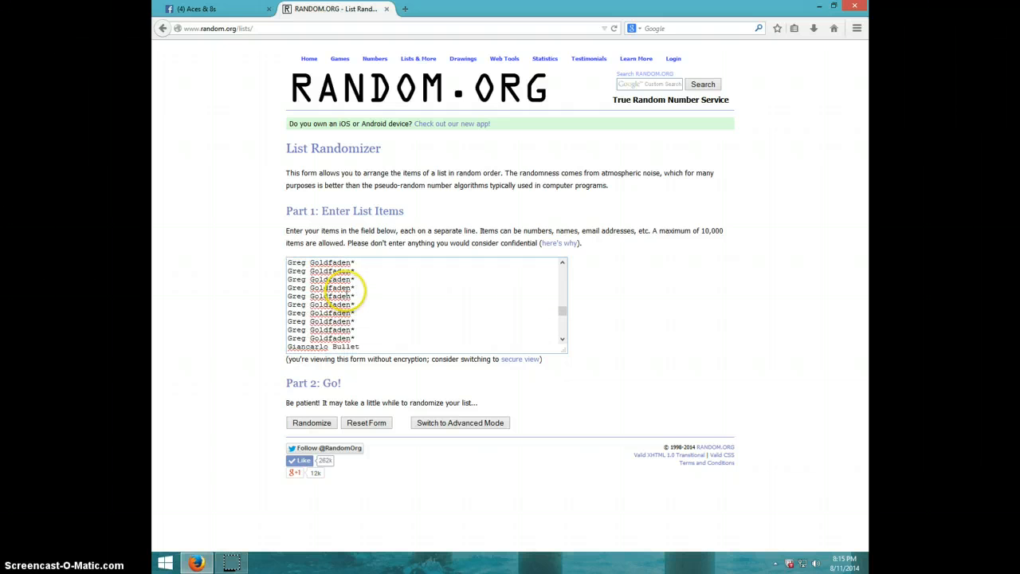
scroll("down", 3)
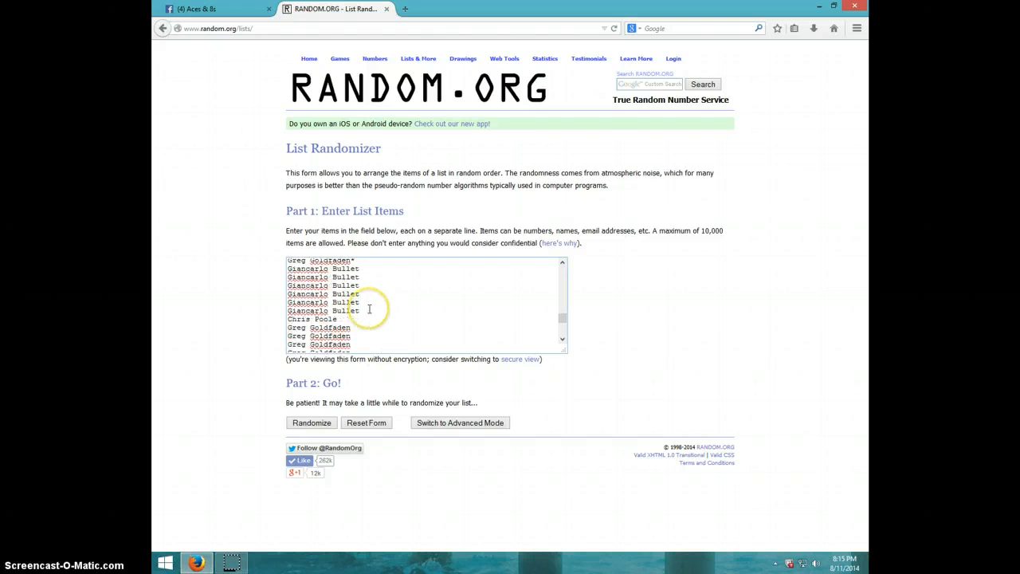
scroll("down", 3)
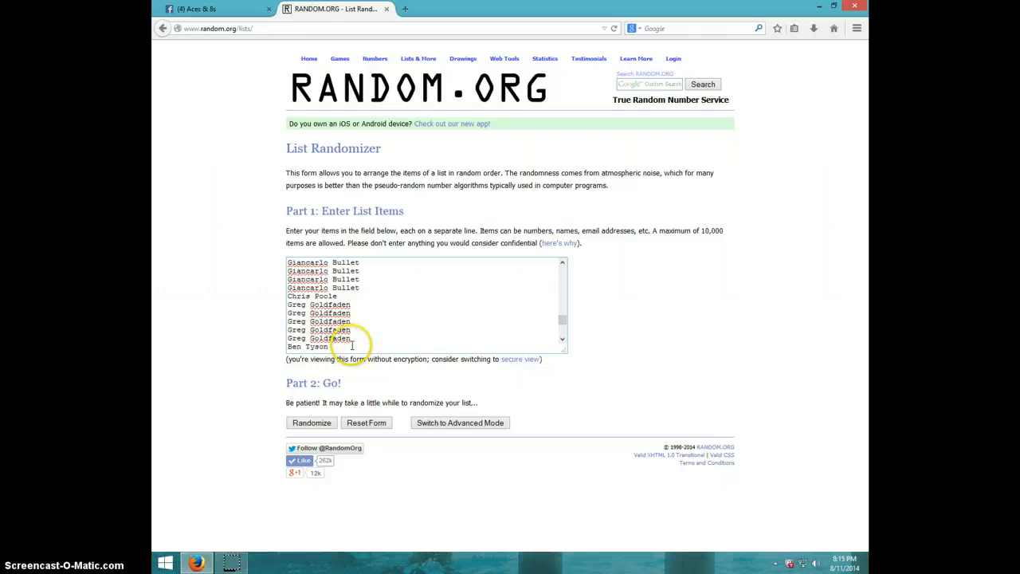
scroll("down", 3)
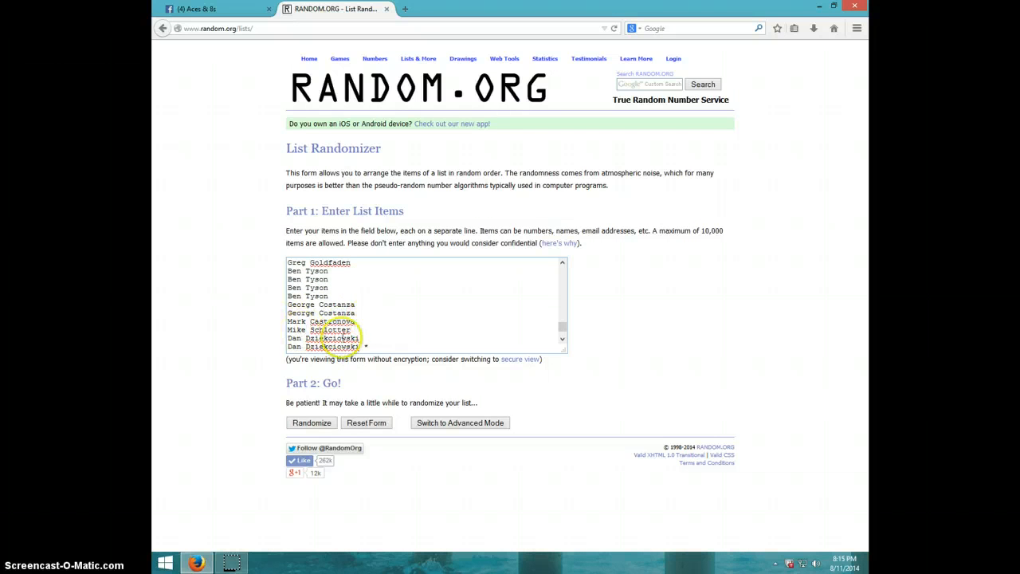
scroll("down", 3)
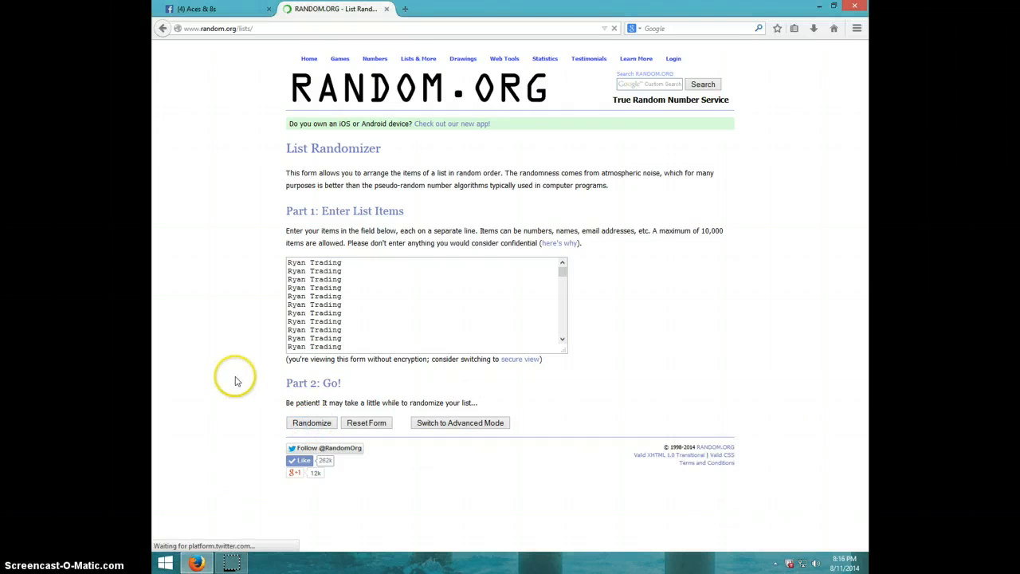
- Randomize the 90-name list several times, scrolling through the shuffled results
left_click(311, 422)
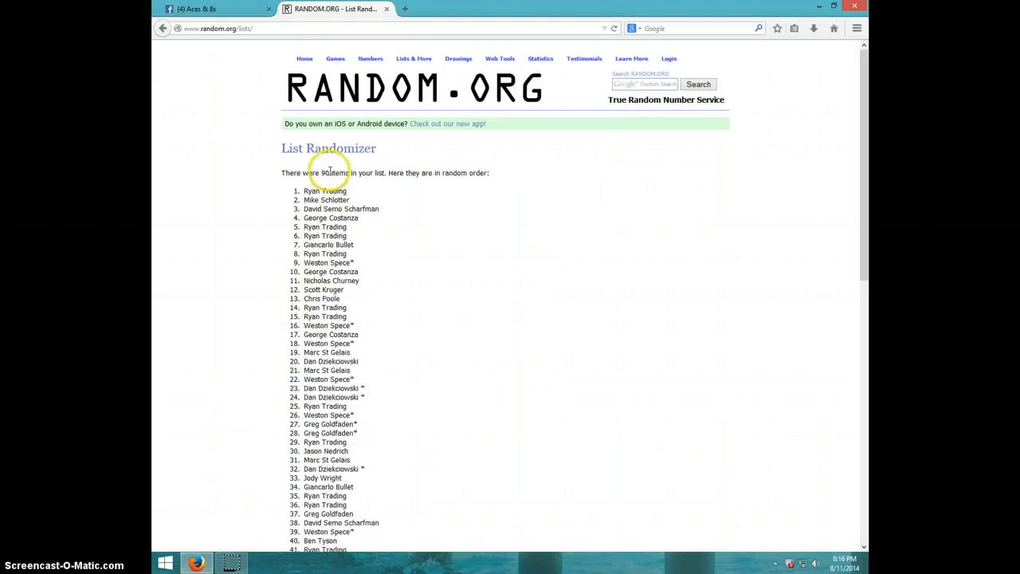
scroll("down", 3)
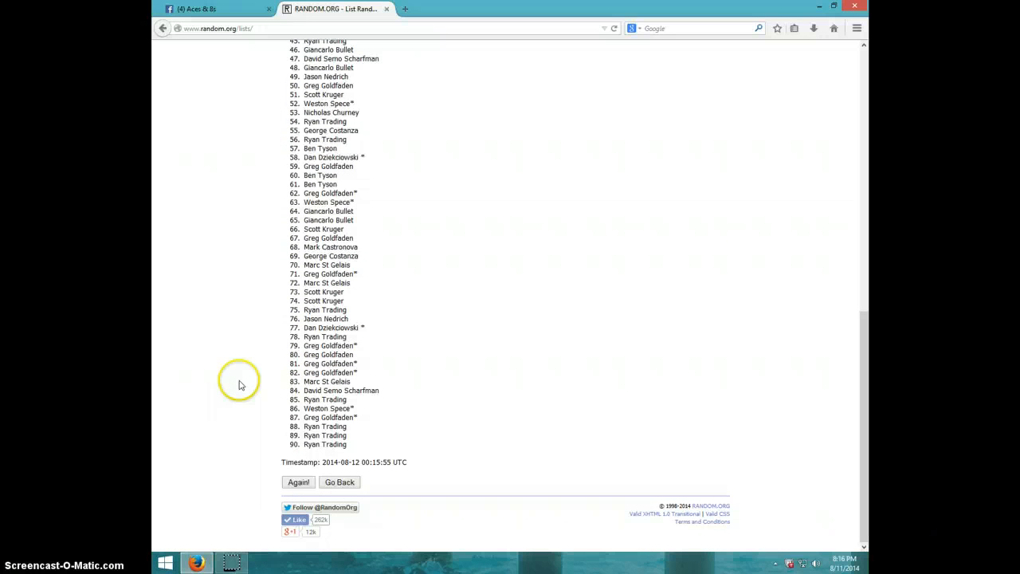
left_click(298, 481)
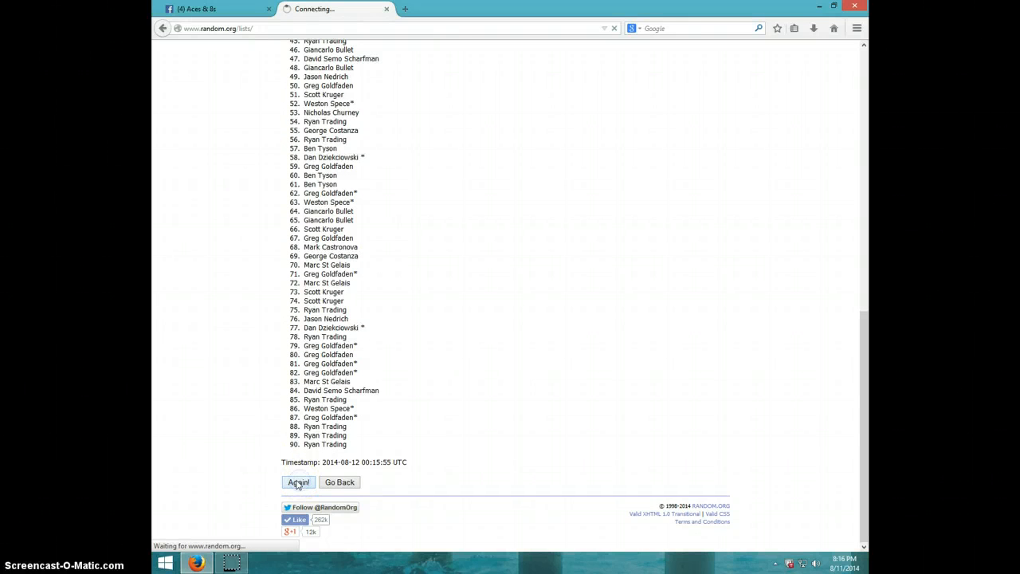
left_click(298, 482)
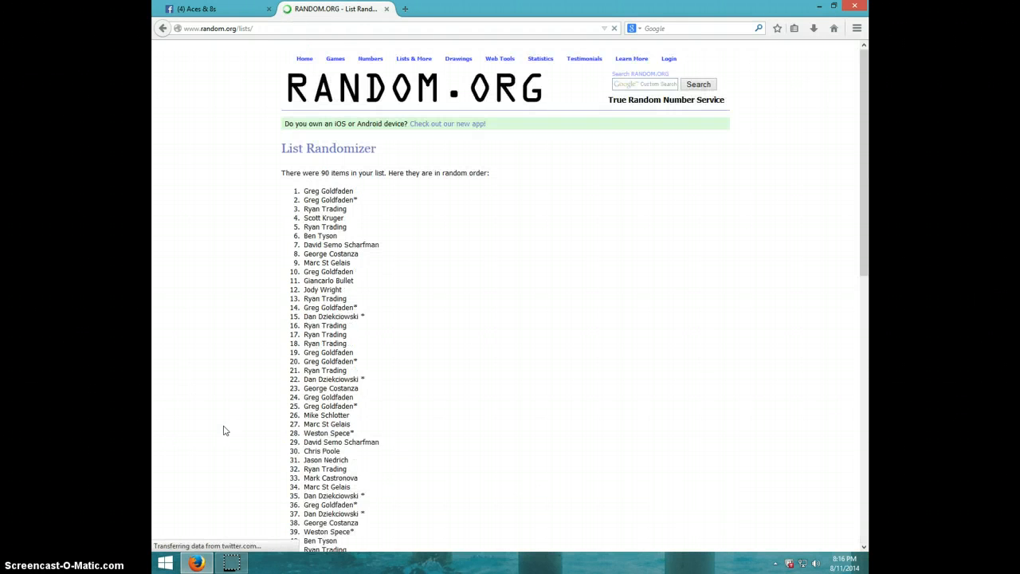
scroll("down", 3)
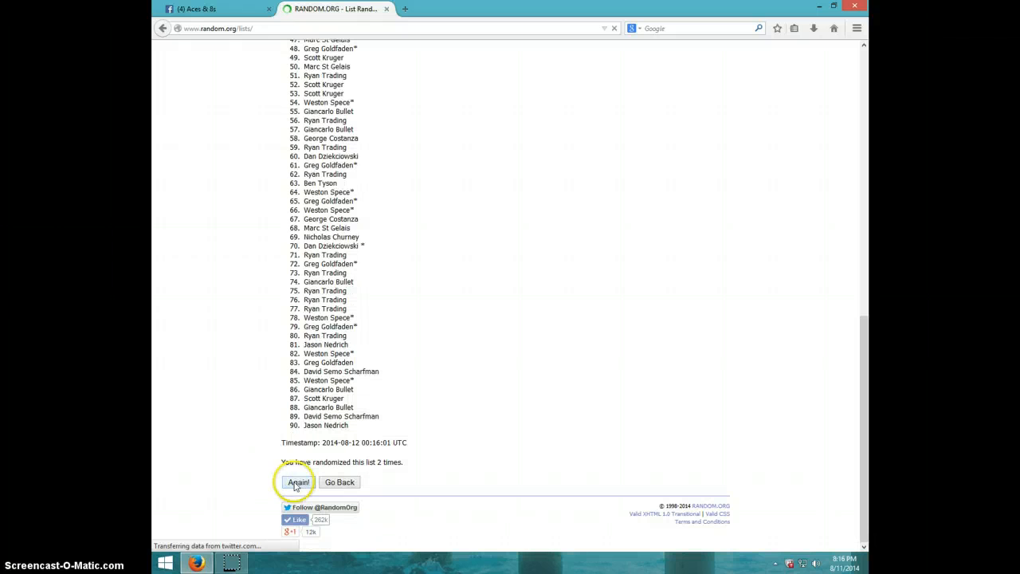
left_click(298, 481)
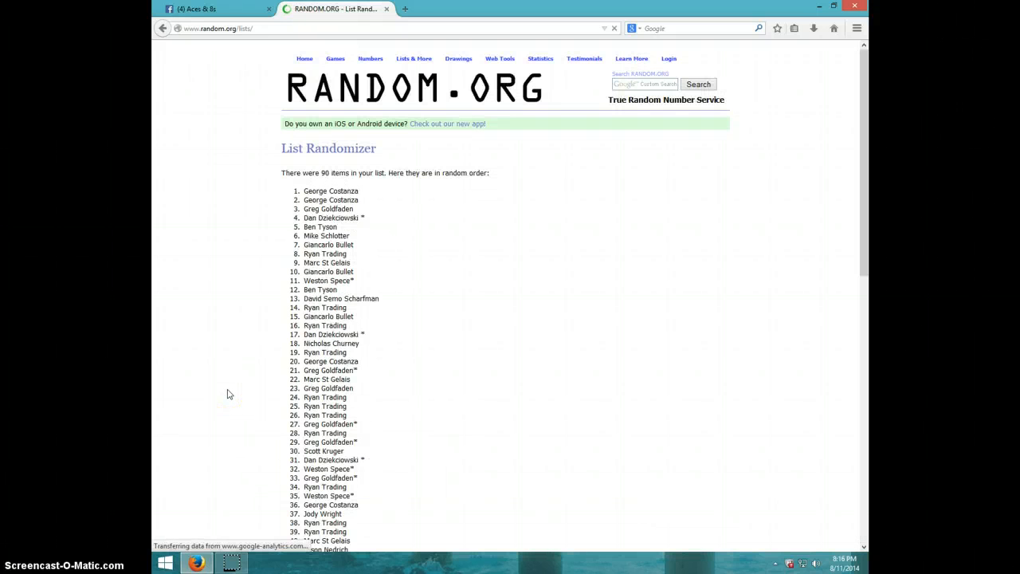
scroll("down", 3)
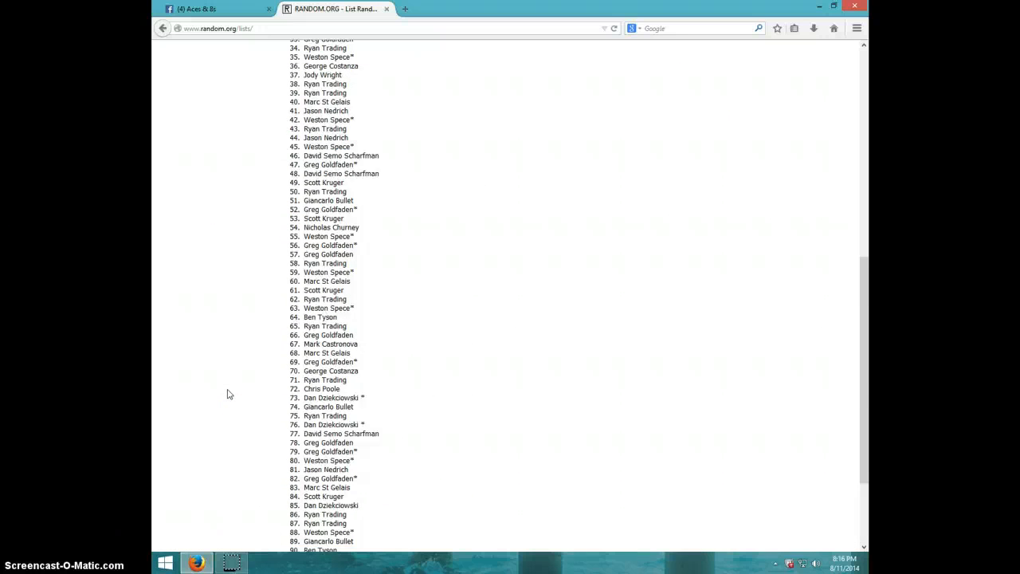
scroll("down", 3)
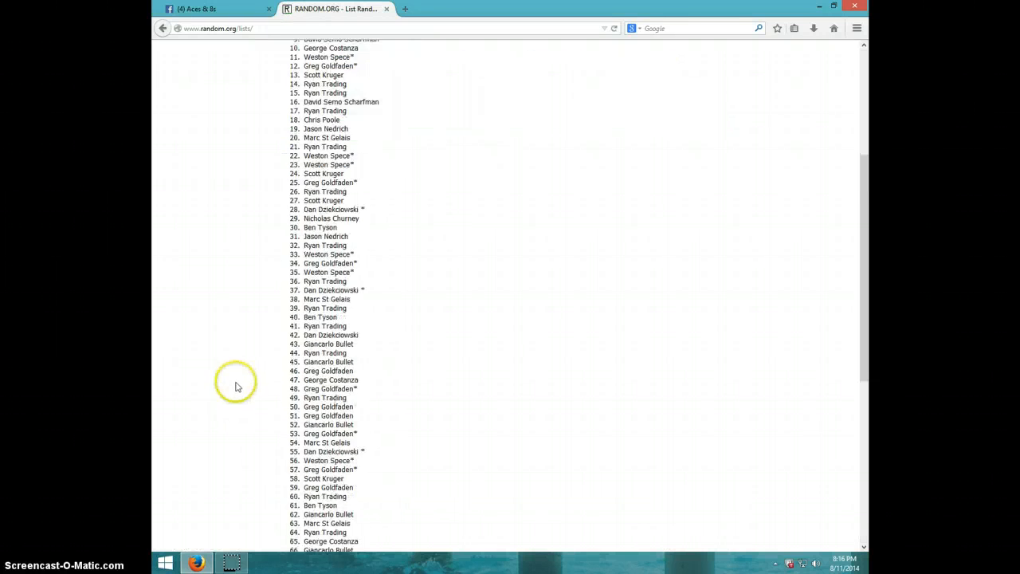
- Keep reshuffling the list through the sixth, seventh and eighth randomizations
left_click(297, 481)
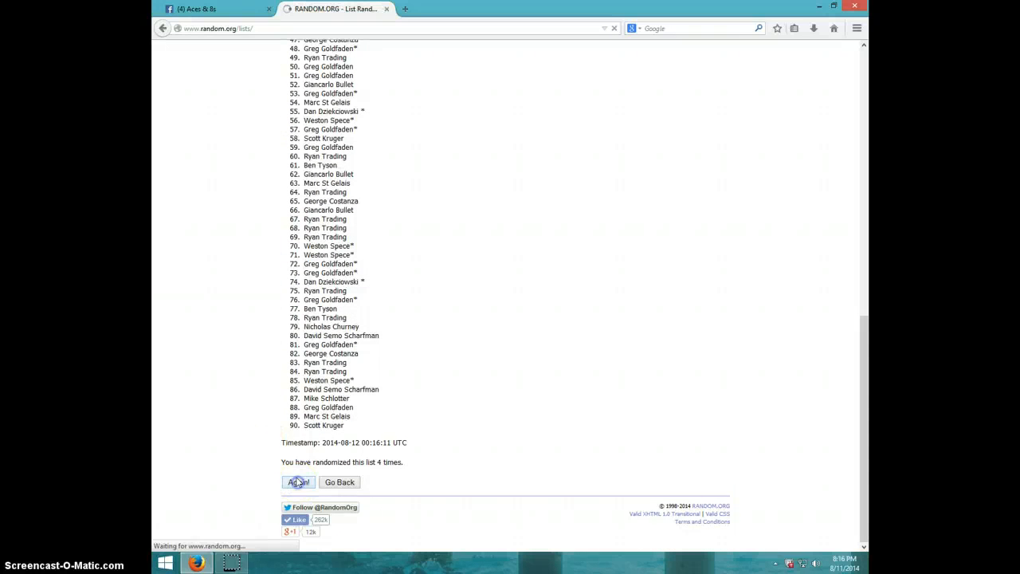
left_click(297, 481)
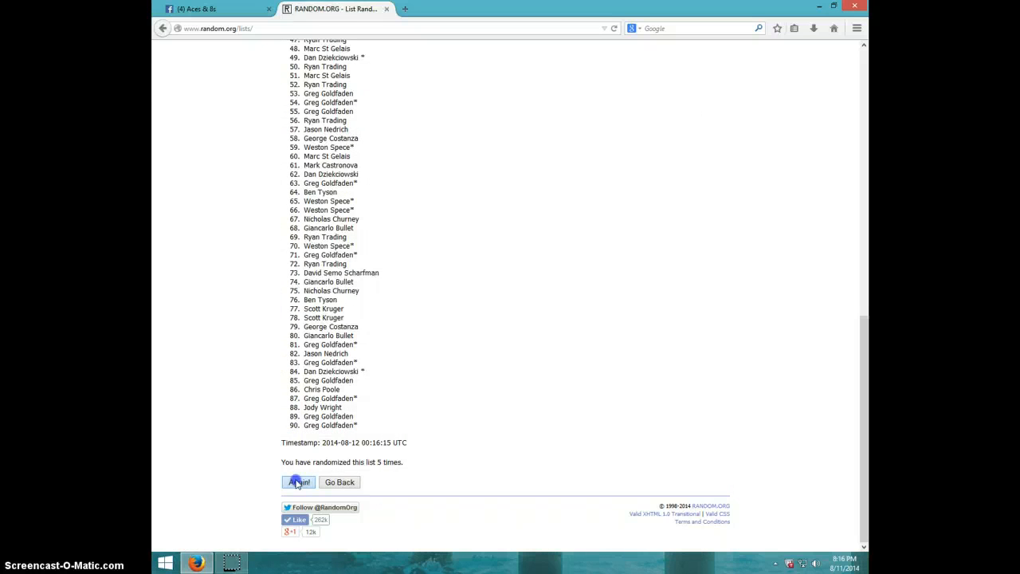
left_click(298, 482)
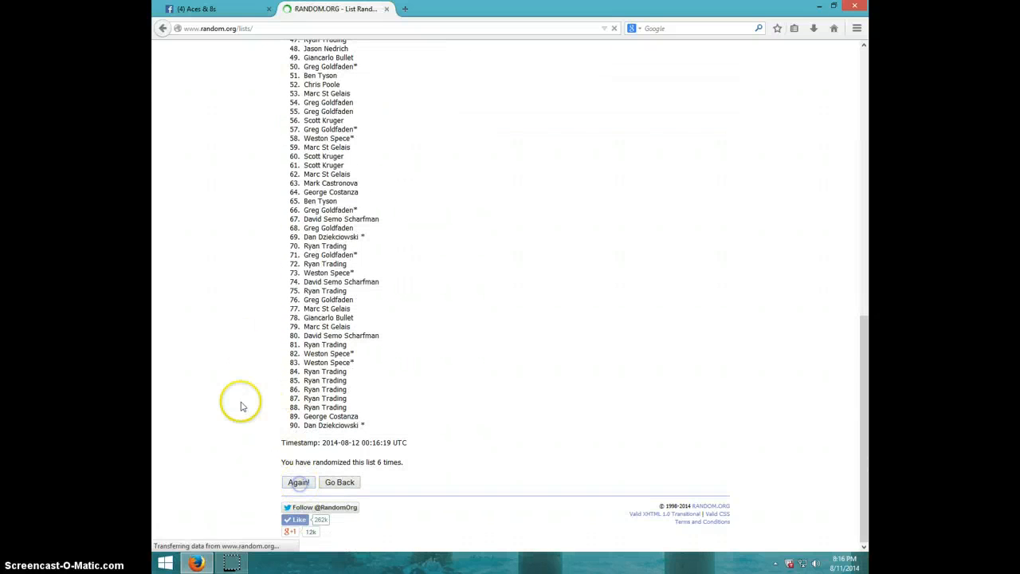
left_click(298, 482)
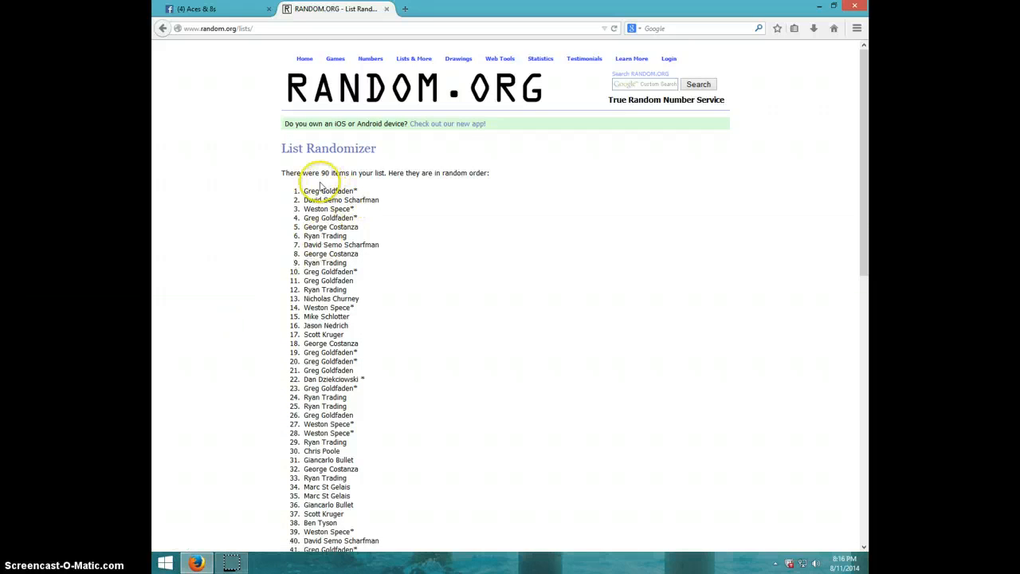
scroll("down", 3)
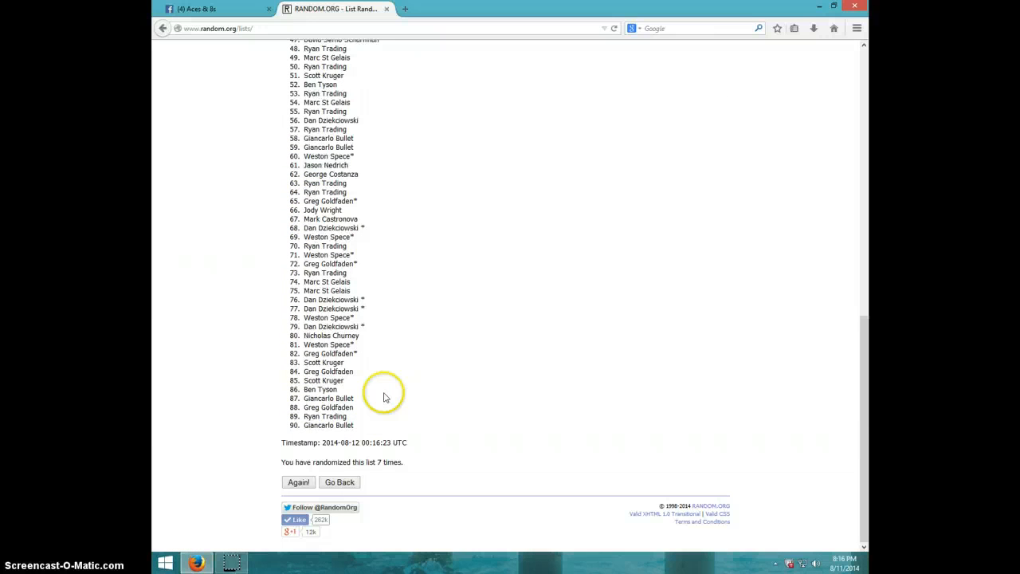
mouse_move(603, 335)
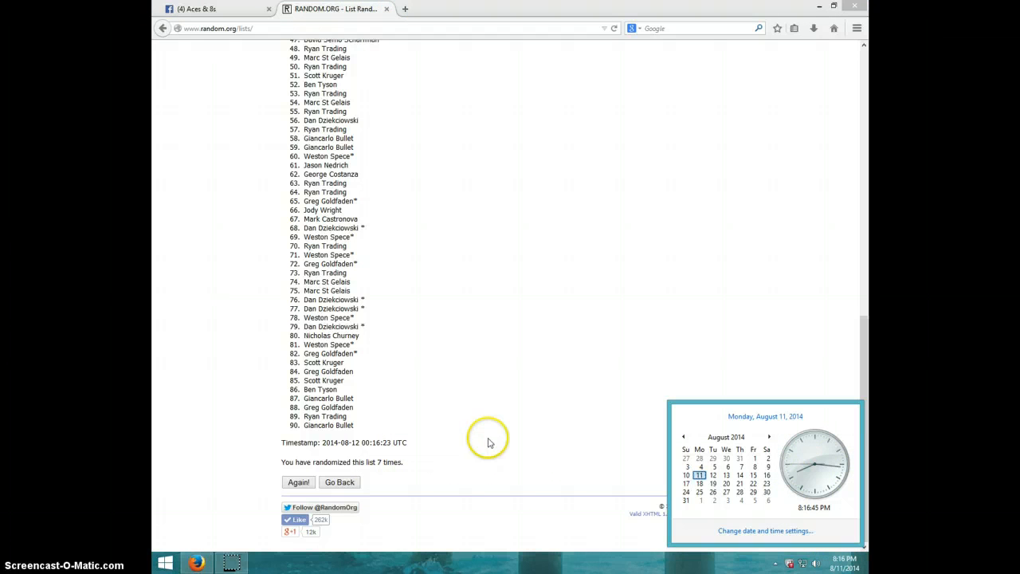
mouse_move(266, 481)
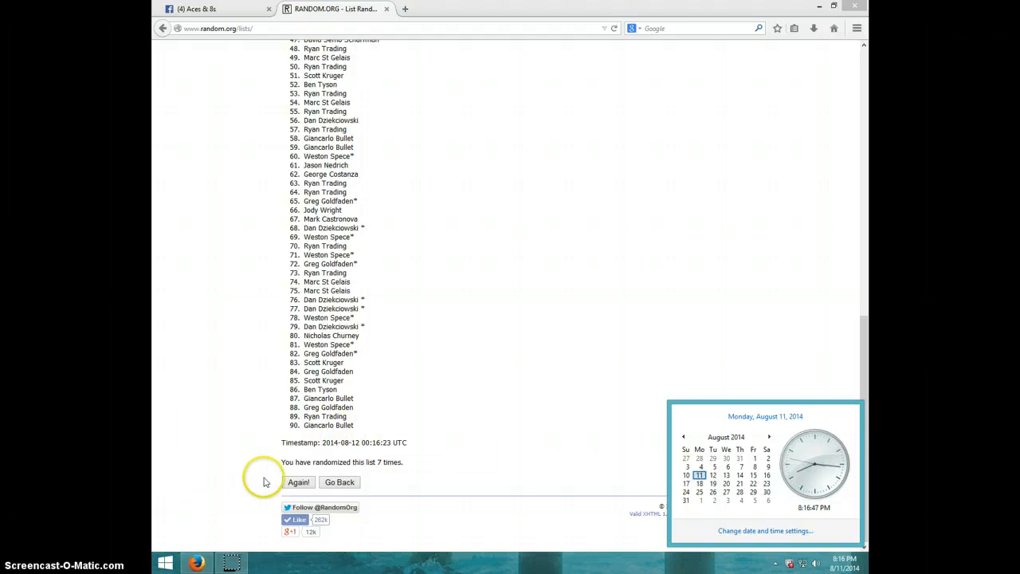
left_click(298, 482)
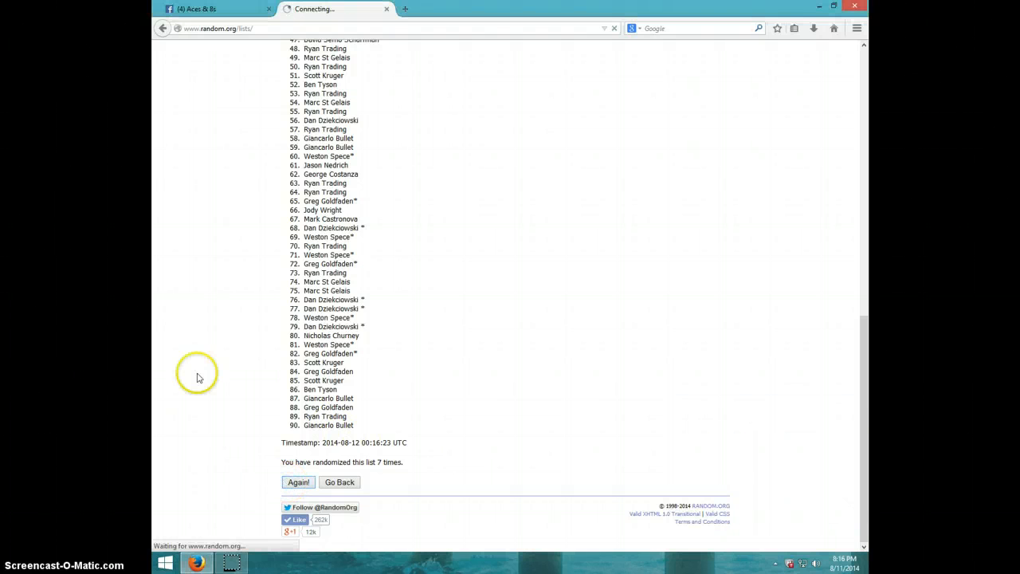
left_click(298, 482)
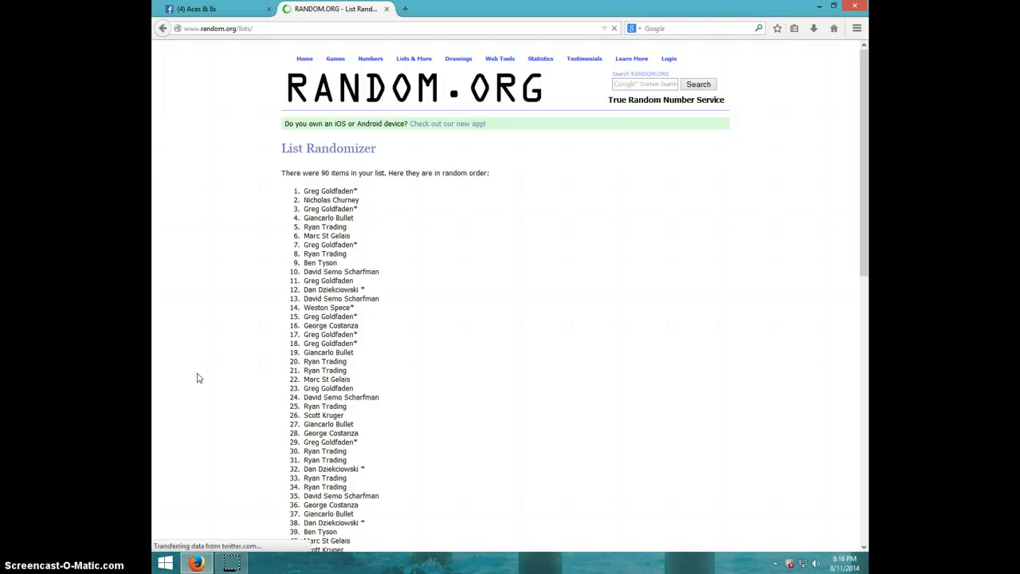
left_click_drag(281, 173, 357, 191)
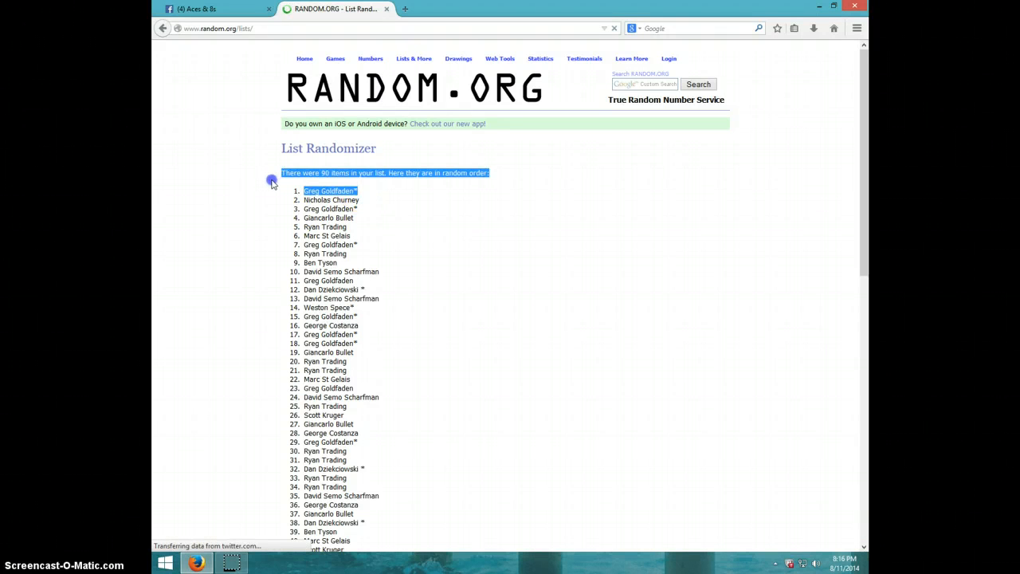
mouse_move(377, 201)
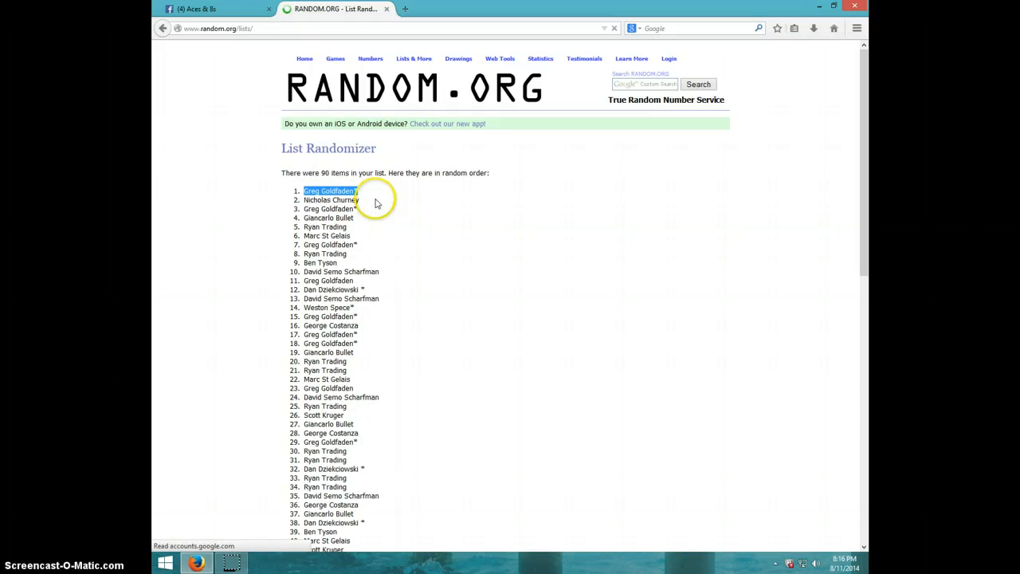
scroll("down", 3)
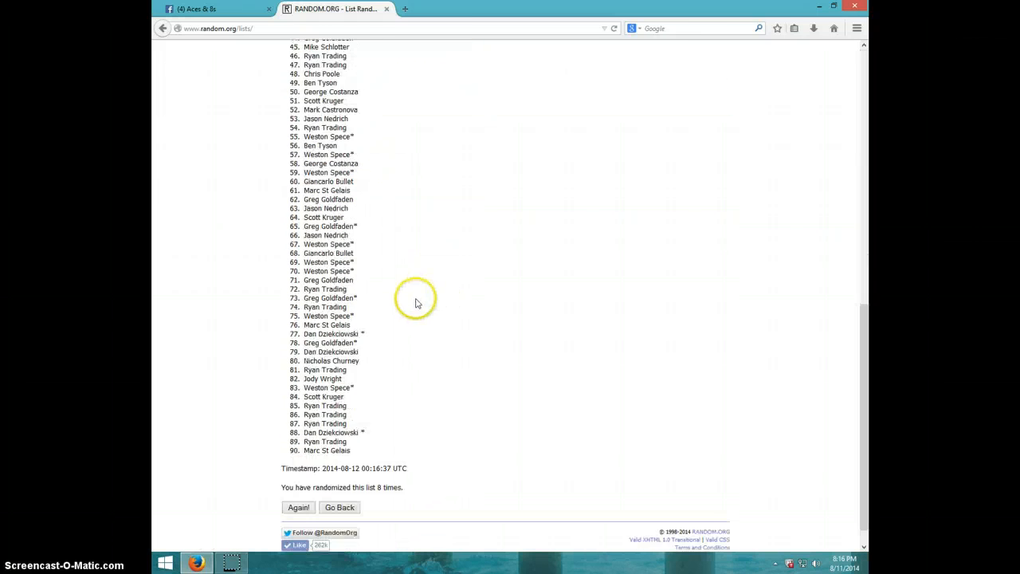
scroll("down", 3)
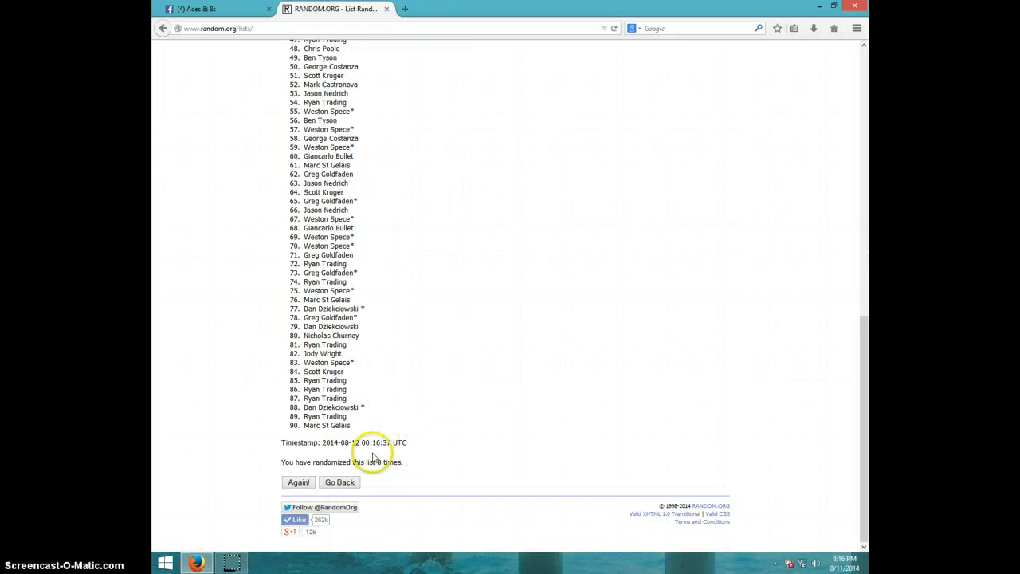
left_click(298, 481)
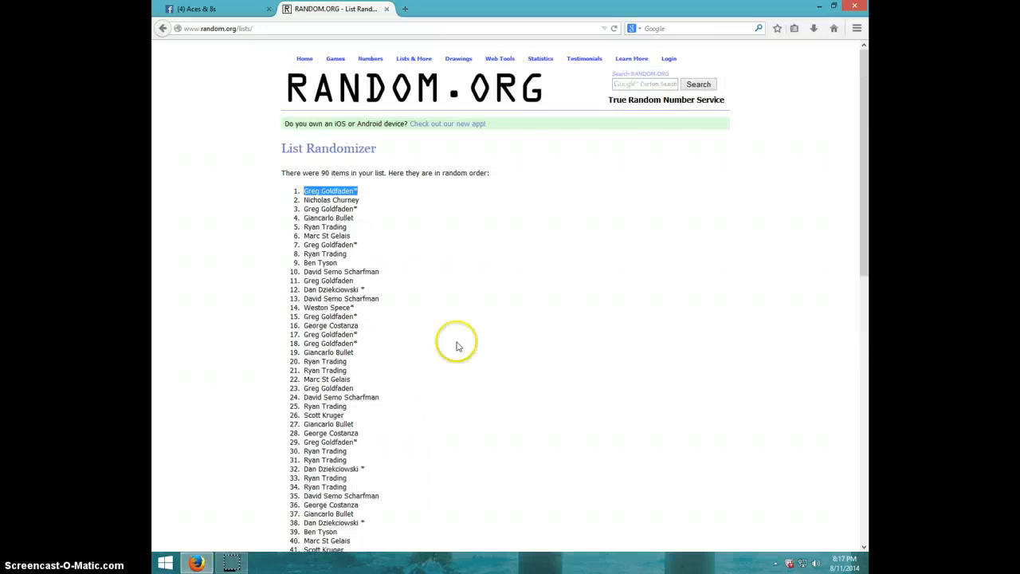
mouse_move(834, 561)
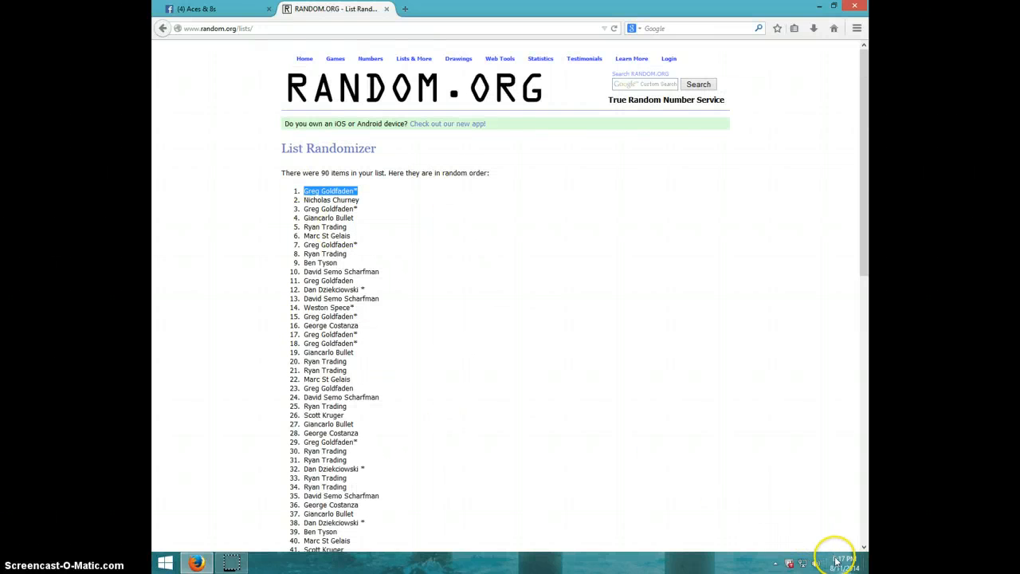
left_click(836, 562)
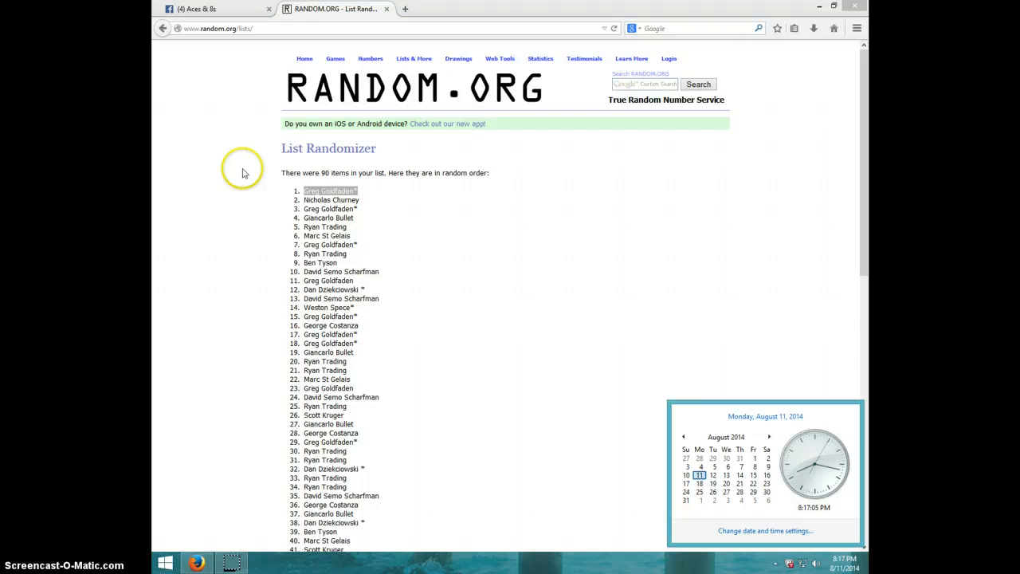
left_click(215, 9)
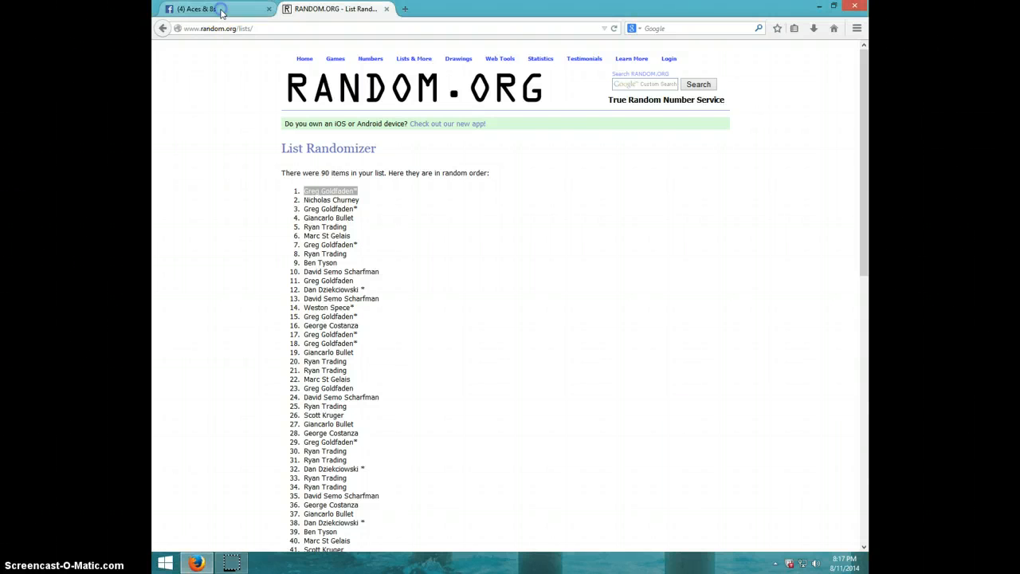
- Return to the Facebook group post, comment DONE, and check the posting time
left_click(211, 8)
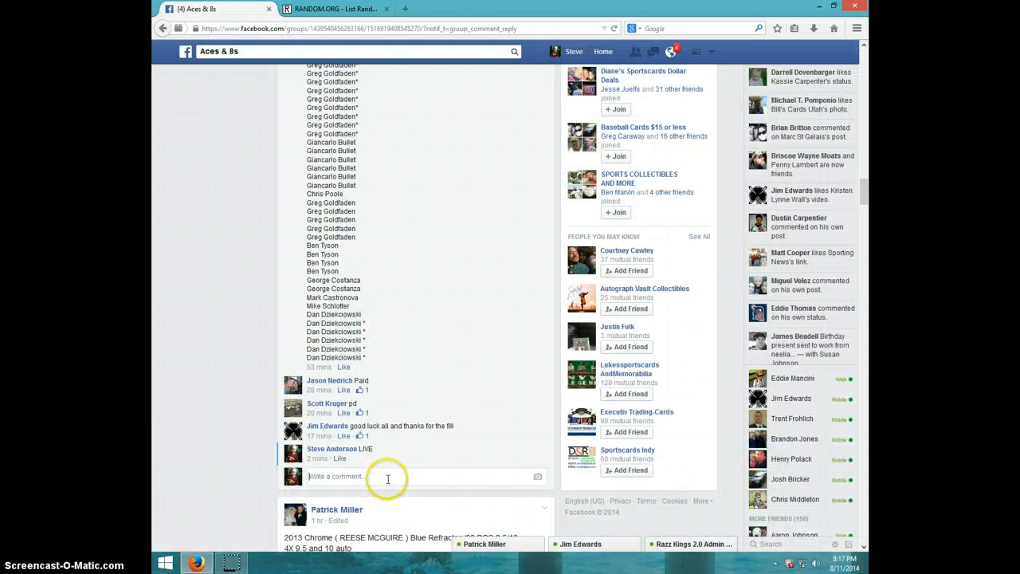
type("DO")
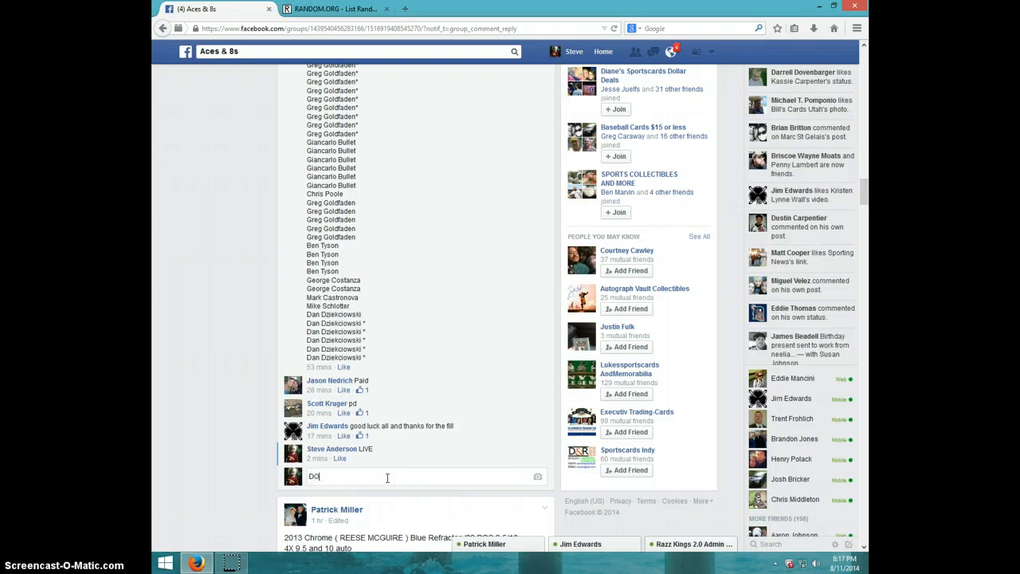
key("Return")
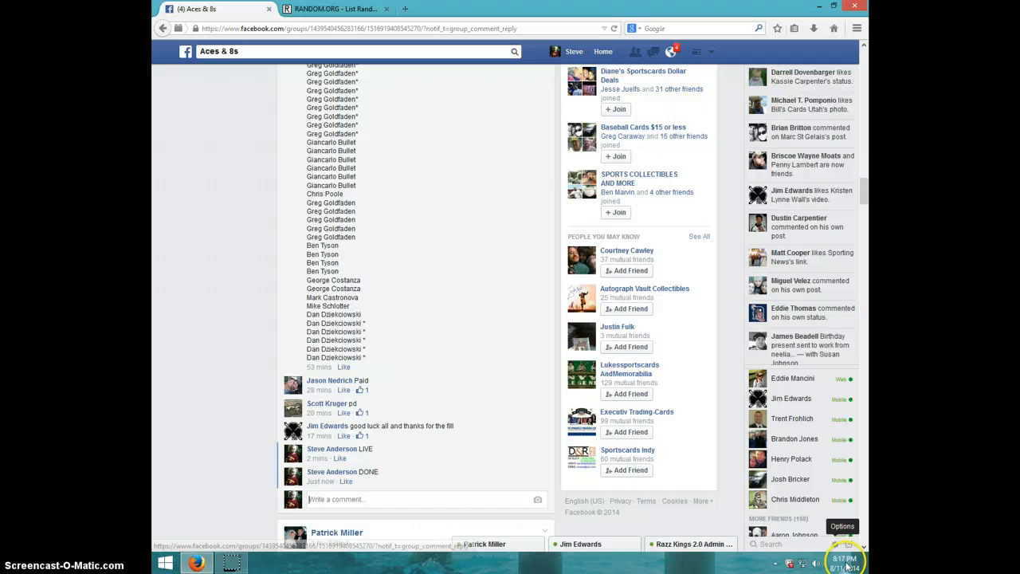
left_click(844, 561)
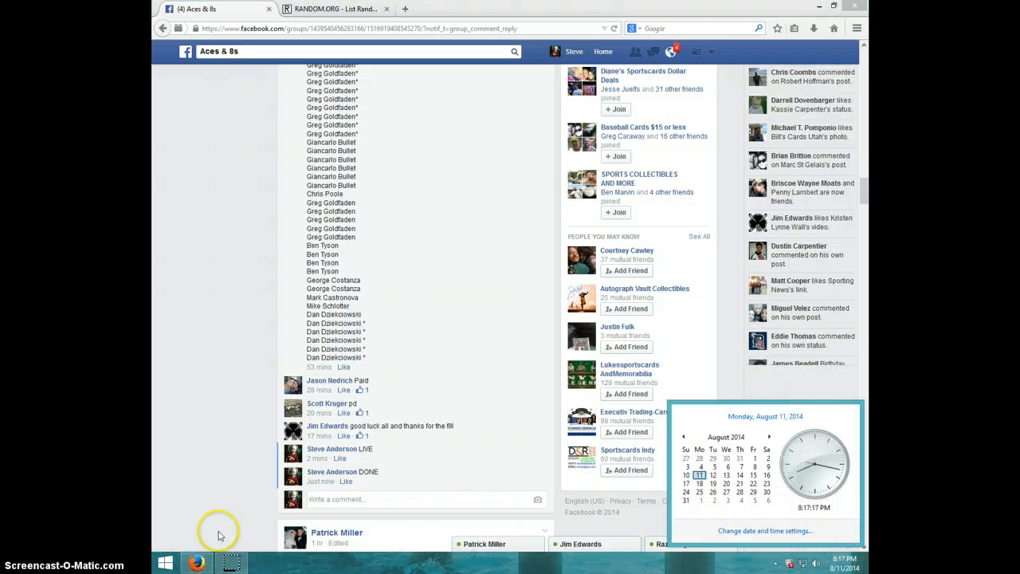